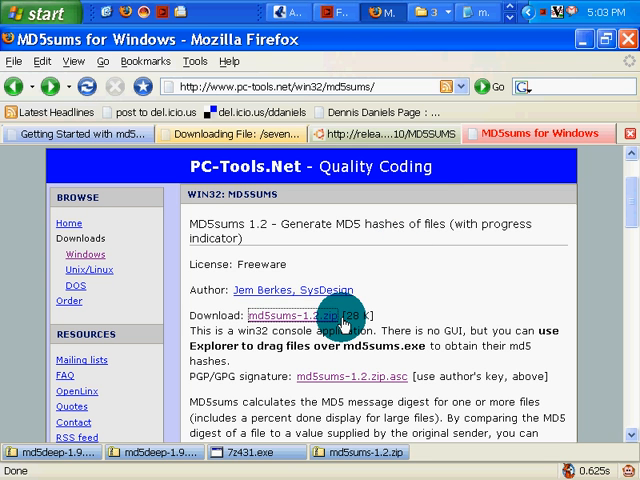
mouse_move(444, 304)
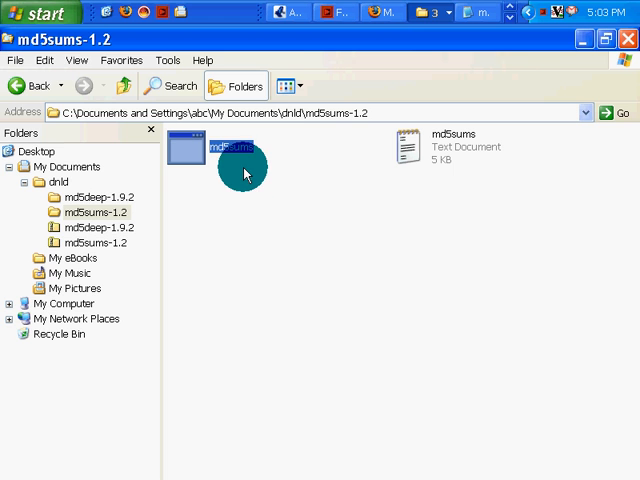
Step: Bring up the Start menu to launch a console from Run
click(40, 12)
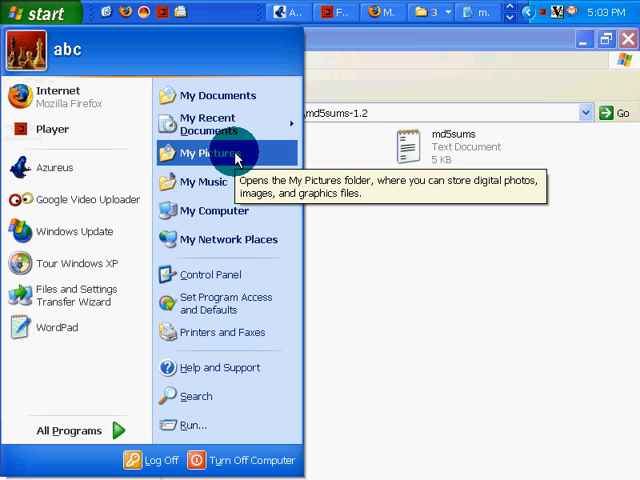
mouse_move(226, 240)
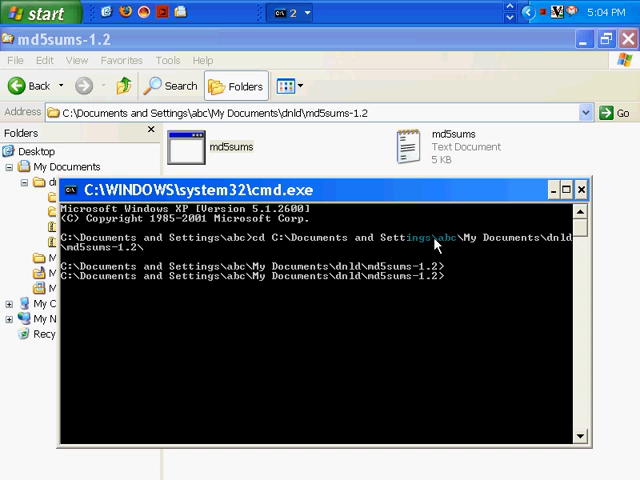
mouse_move(436, 244)
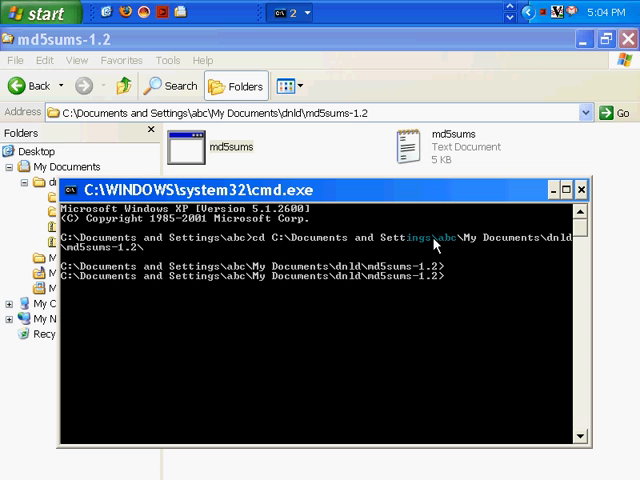
mouse_move(432, 244)
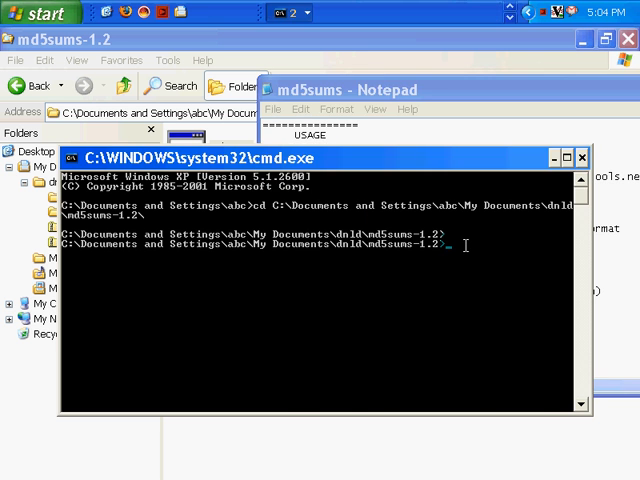
Step: Run md5sums on the quoted path to edubuntu-5.10-install-i386.iso from the Azureus folder
text(md5)
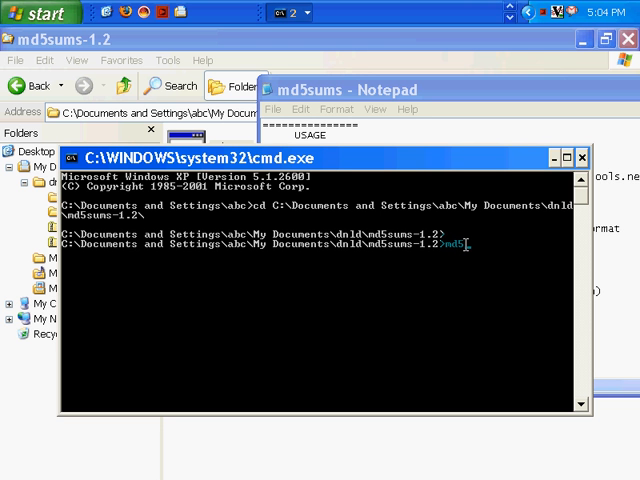
text(sums)
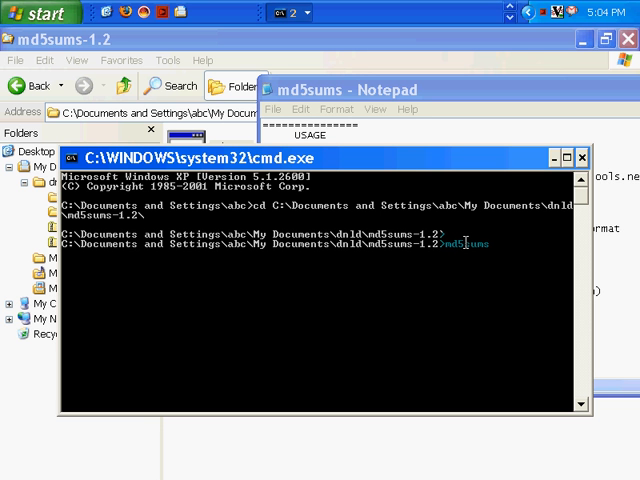
key(alt+tab)
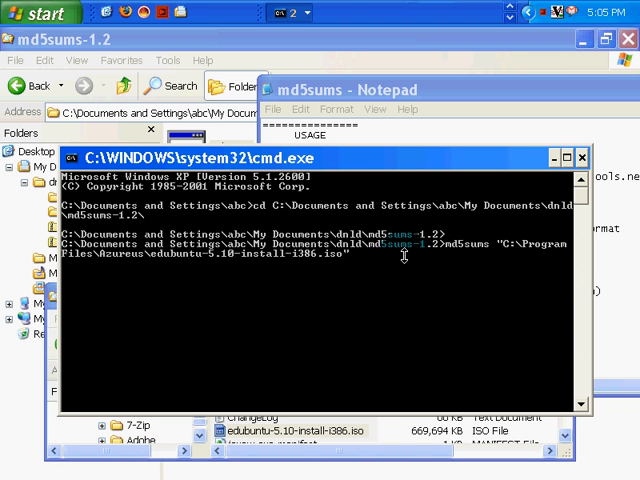
key(enter)
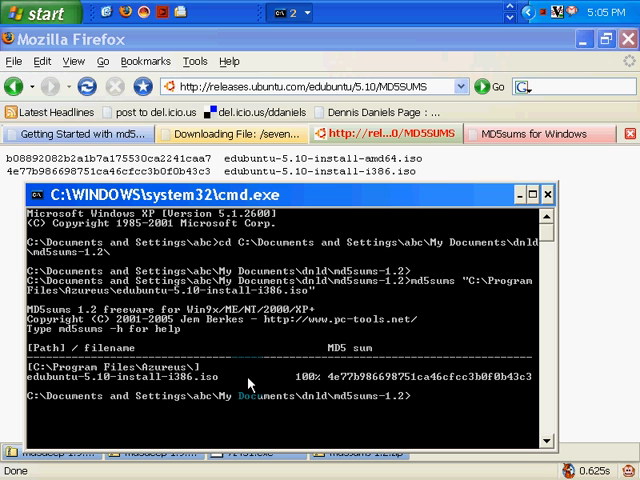
Step: Switch away from the console toward Firefox after the hash is printed
key(alt+tab)
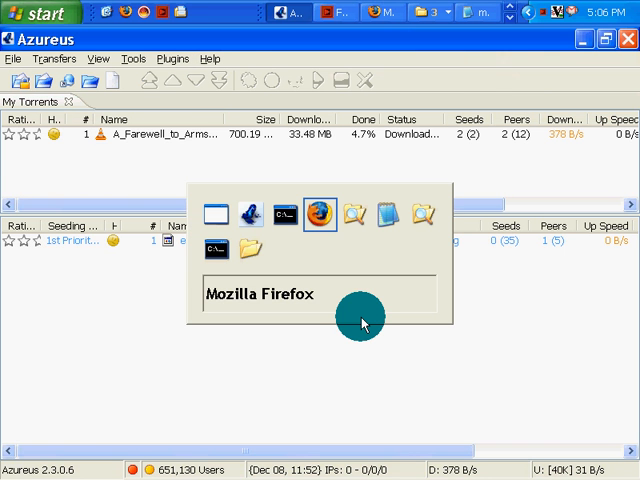
Step: Bring Firefox forward and return to the PC-Tools.Net md5sums 1.2 download page
click(320, 214)
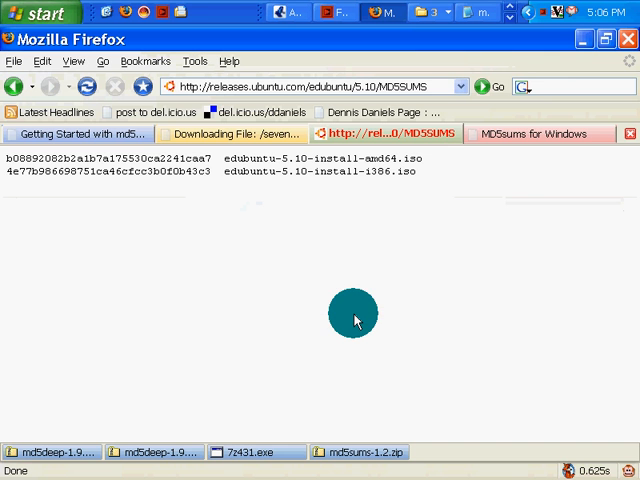
click(538, 132)
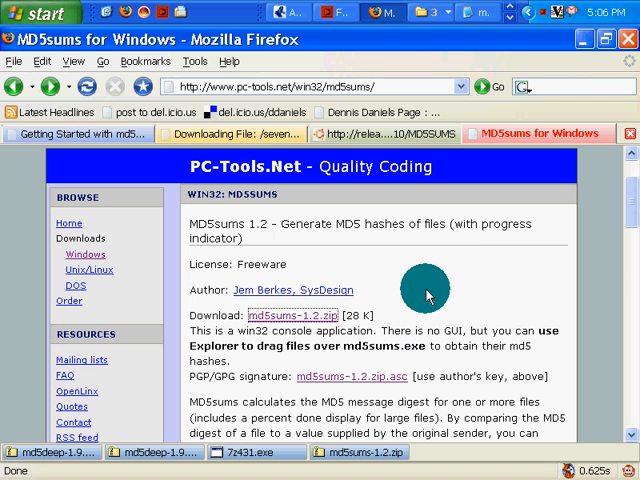
mouse_move(464, 272)
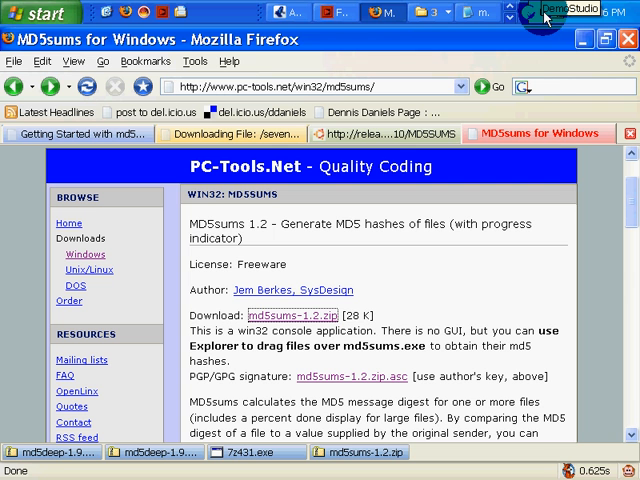
click(548, 12)
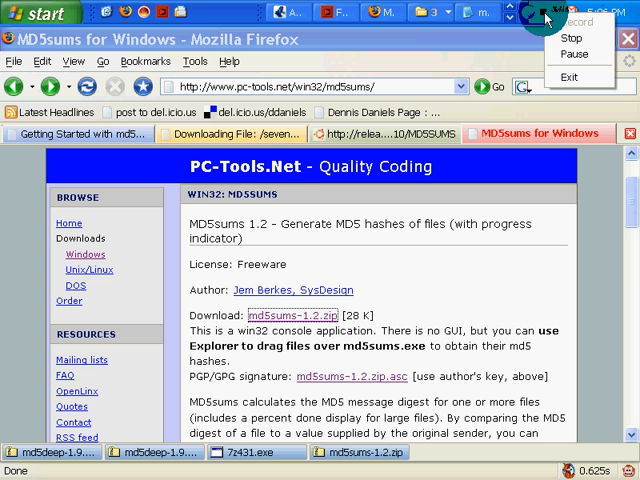
mouse_move(570, 38)
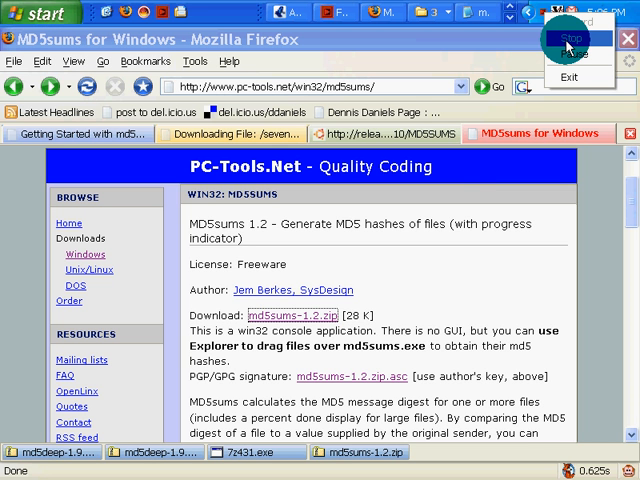